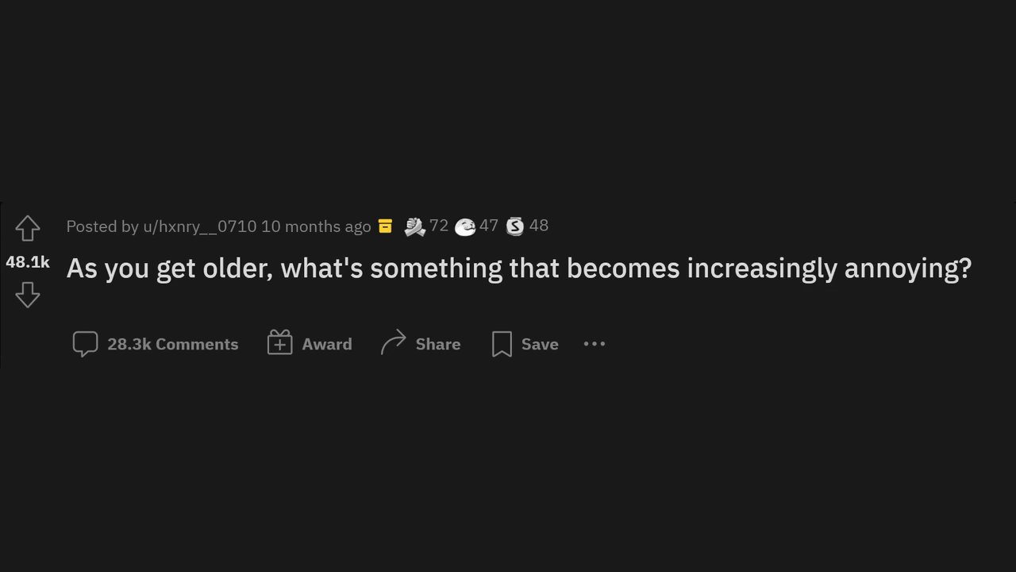
scroll(down, 3)
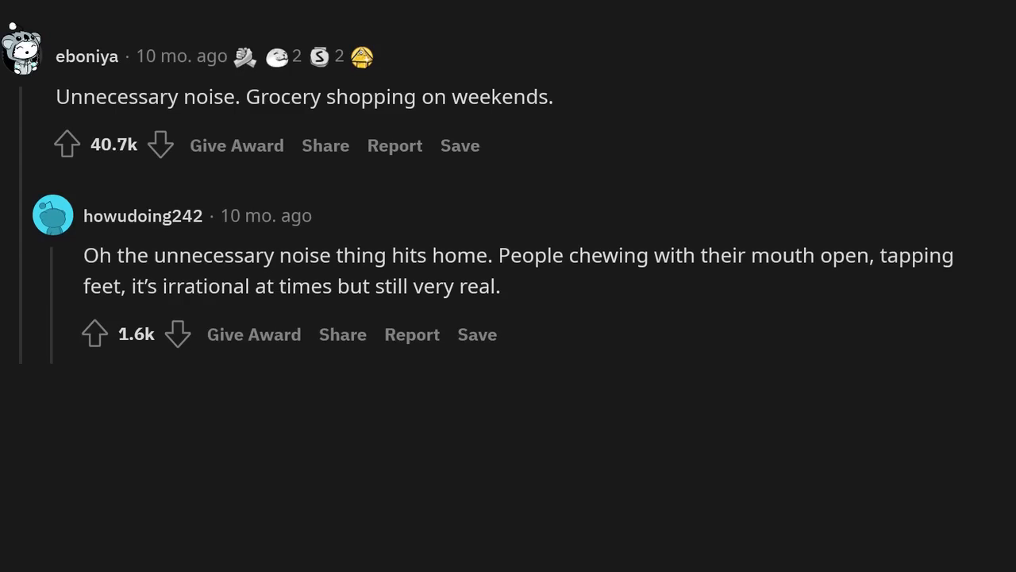
scroll(down, 3)
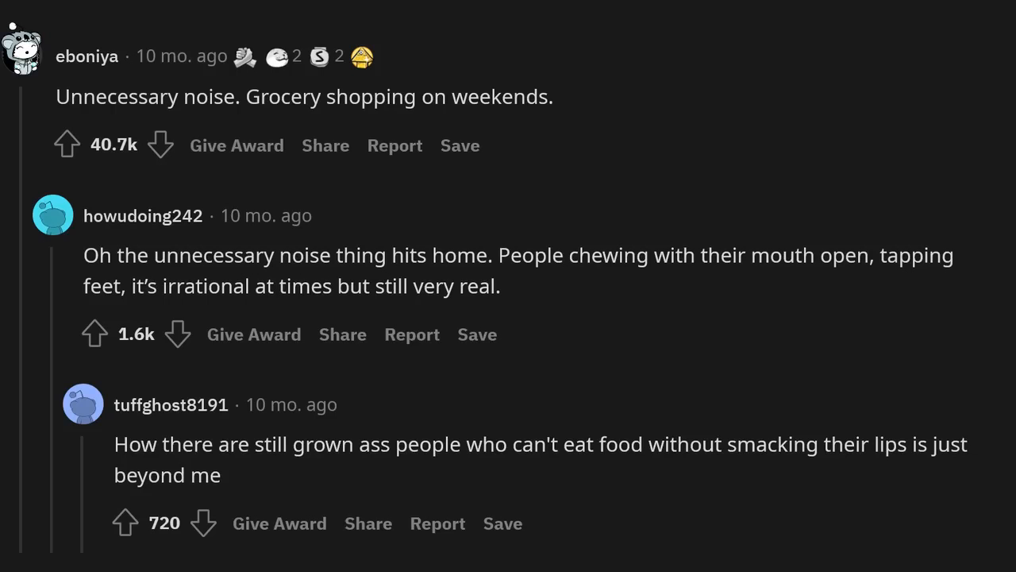
scroll(up, 3)
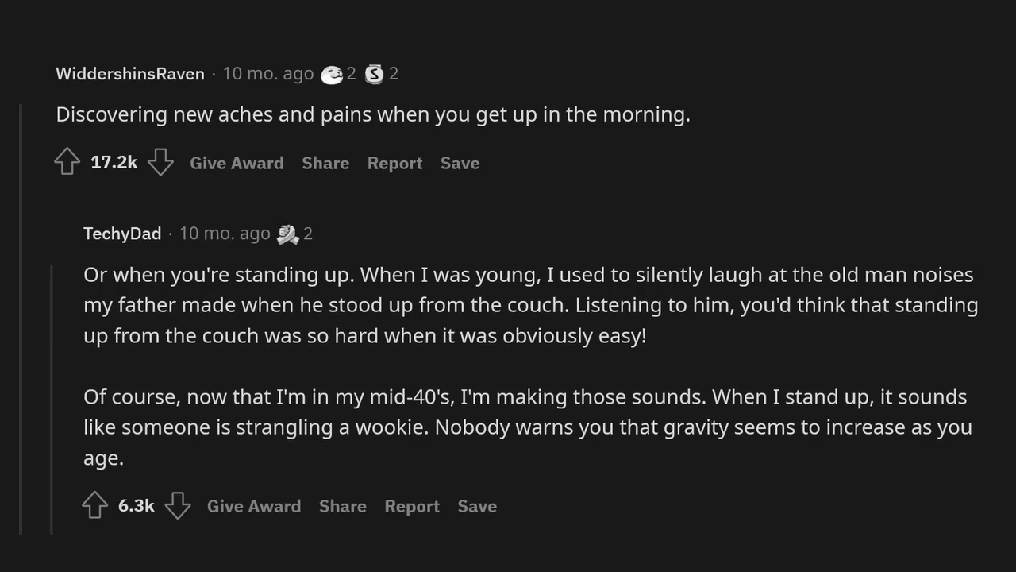
scroll(down, 3)
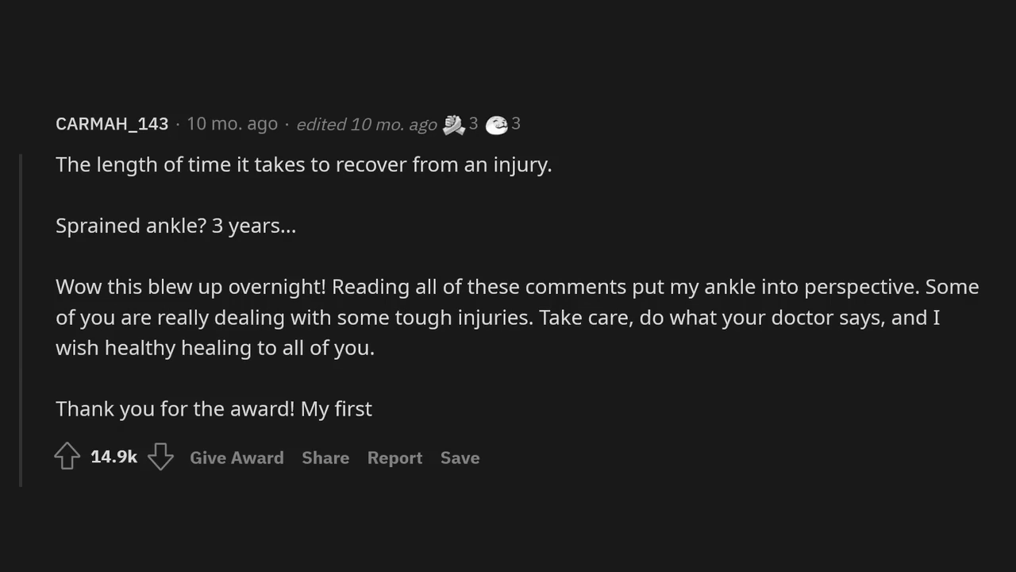
scroll(down, 3)
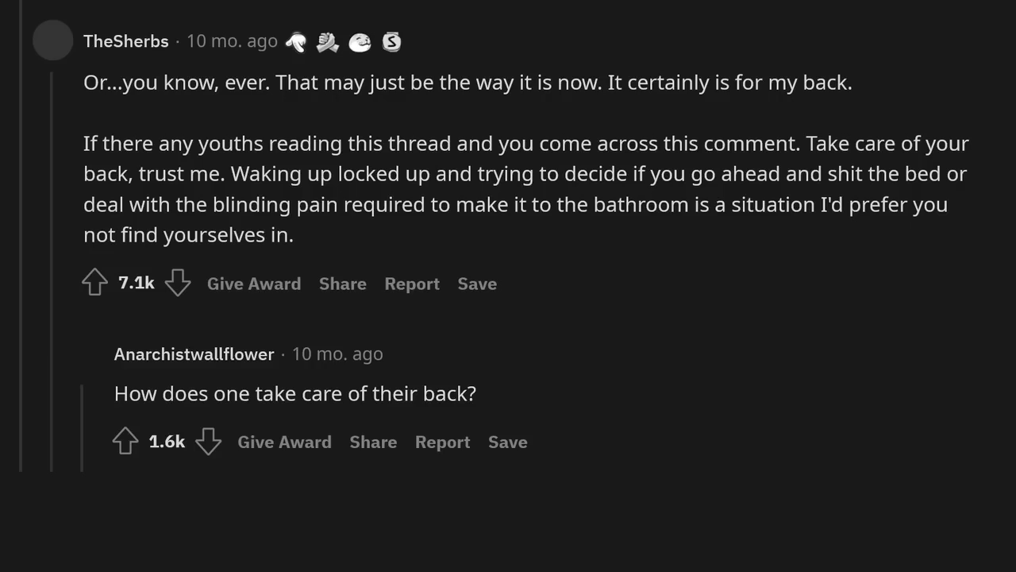
scroll(up, 3)
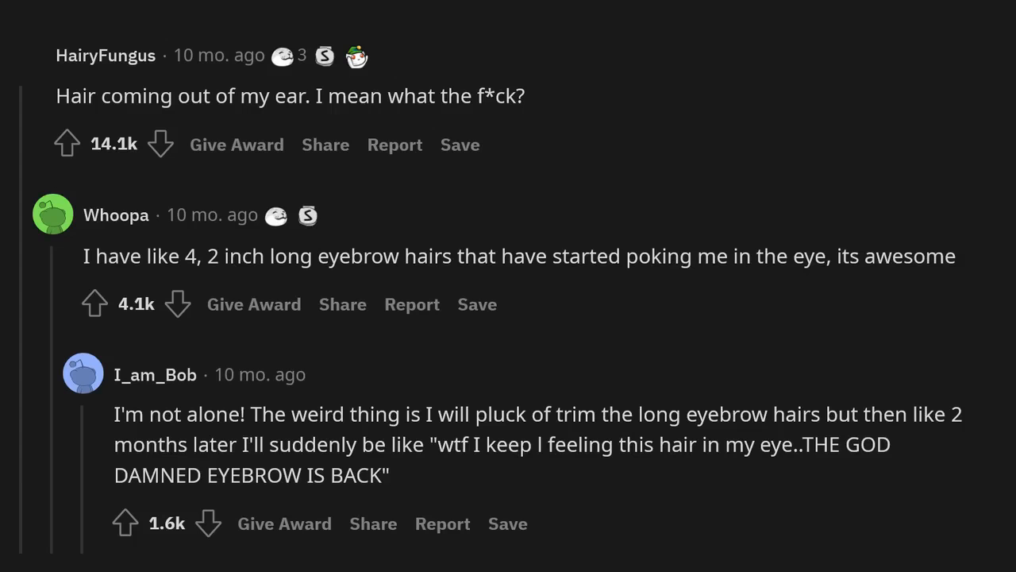
scroll(down, 3)
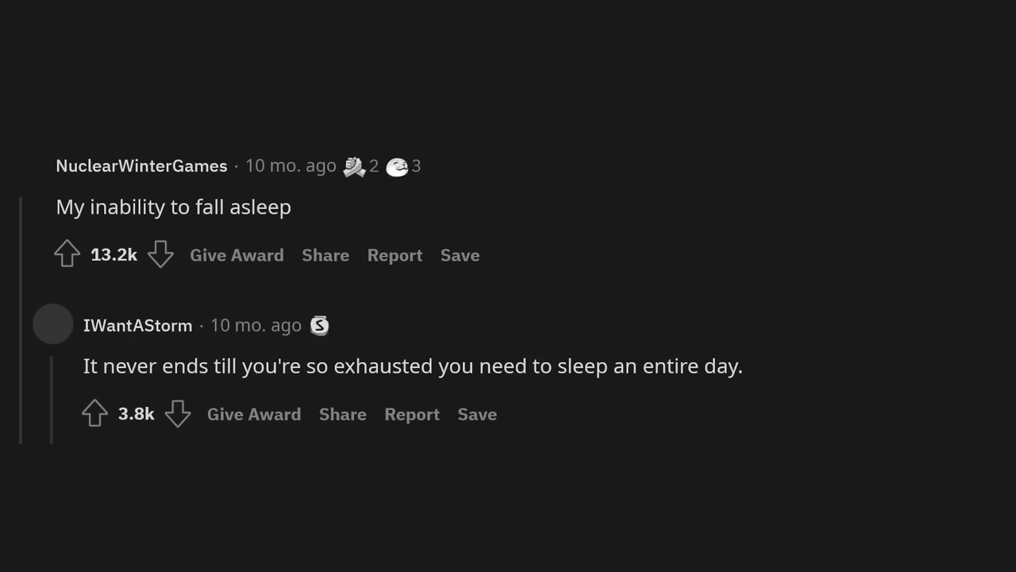
scroll(down, 3)
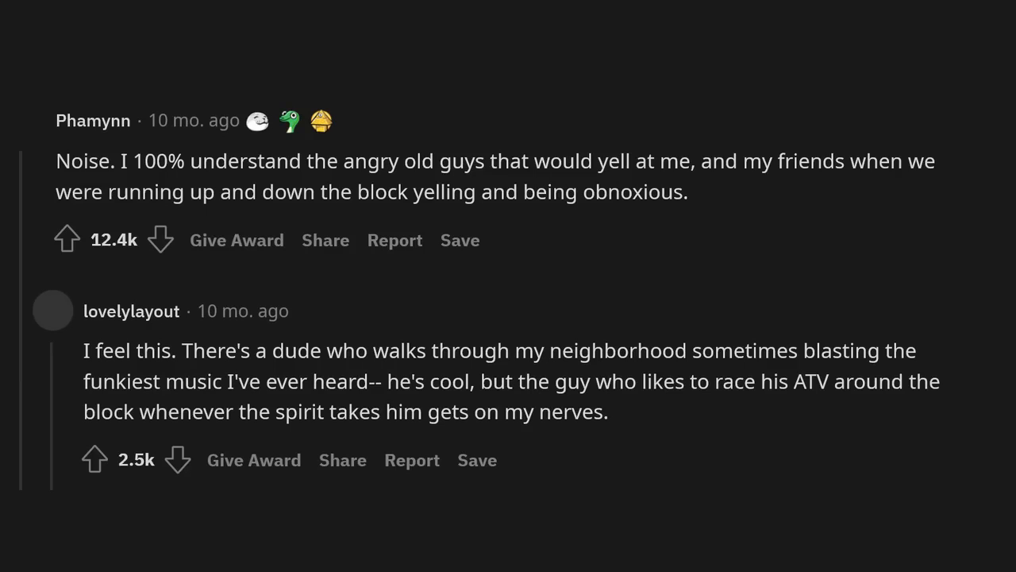
scroll(down, 3)
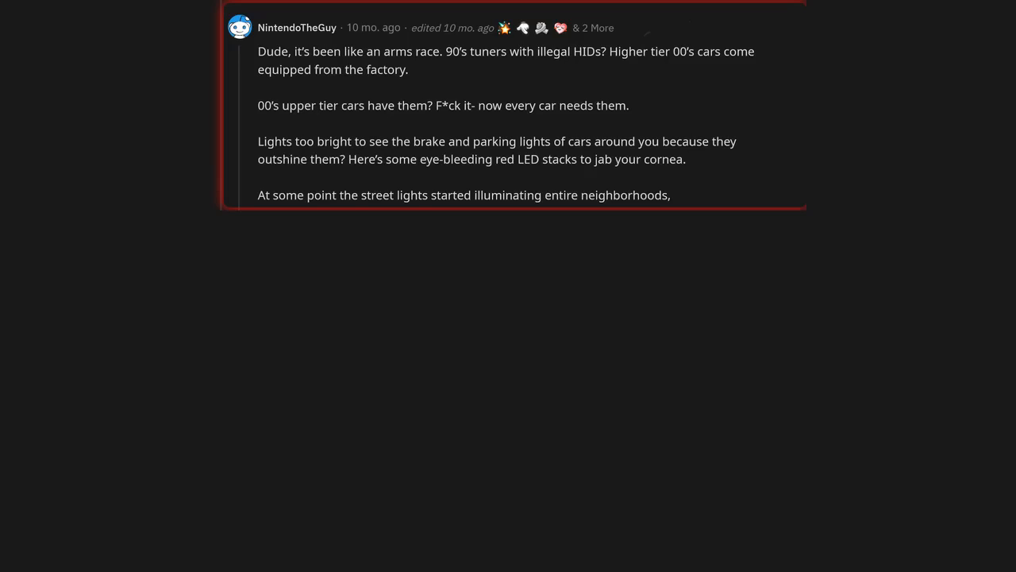
scroll(down, 3)
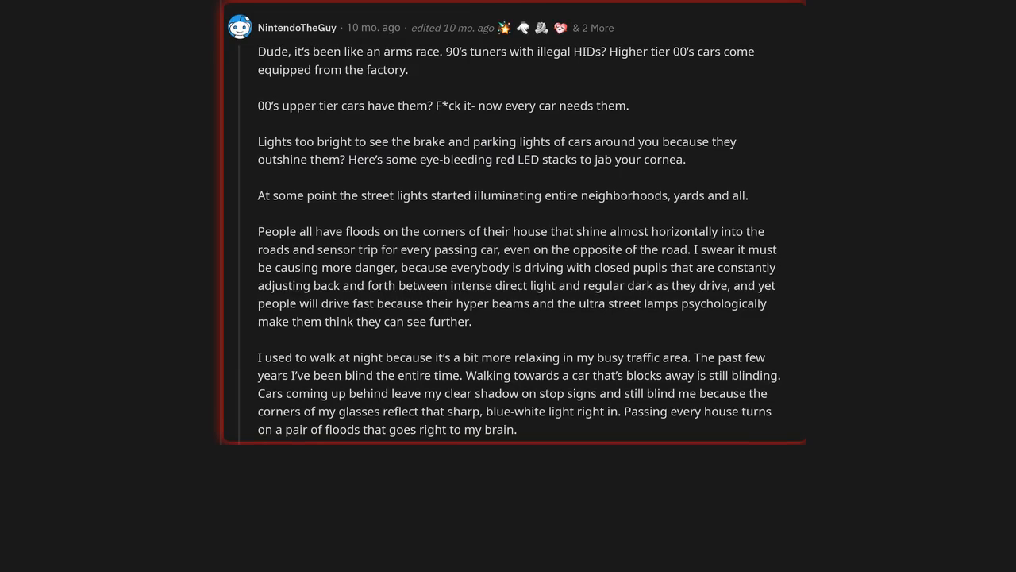
scroll(down, 3)
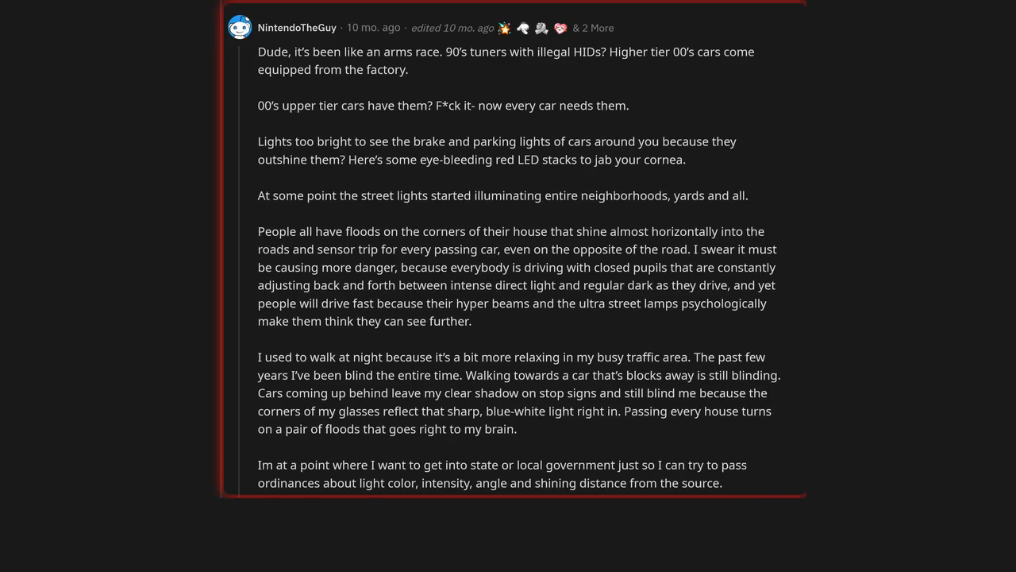
scroll(down, 3)
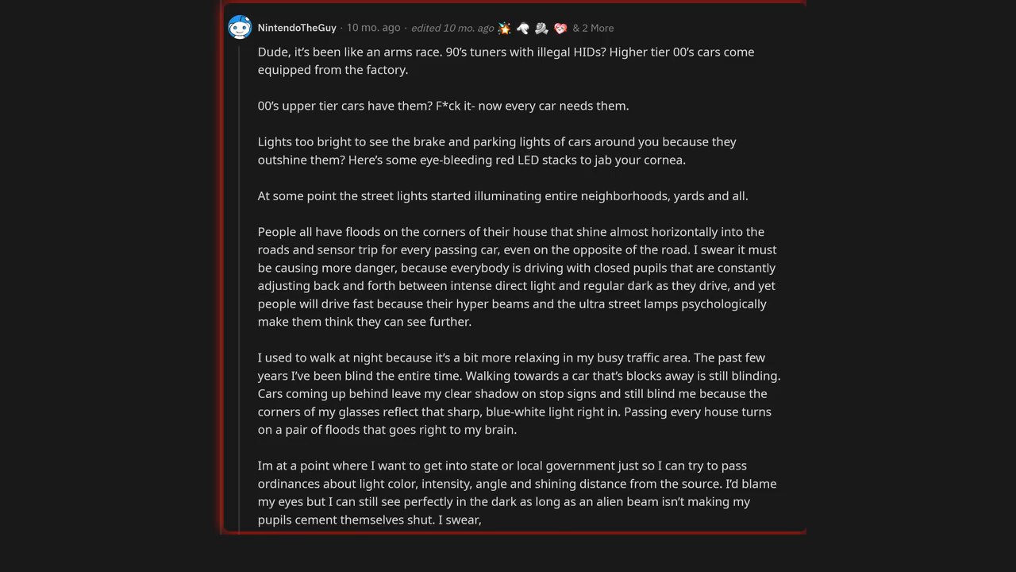
scroll(down, 3)
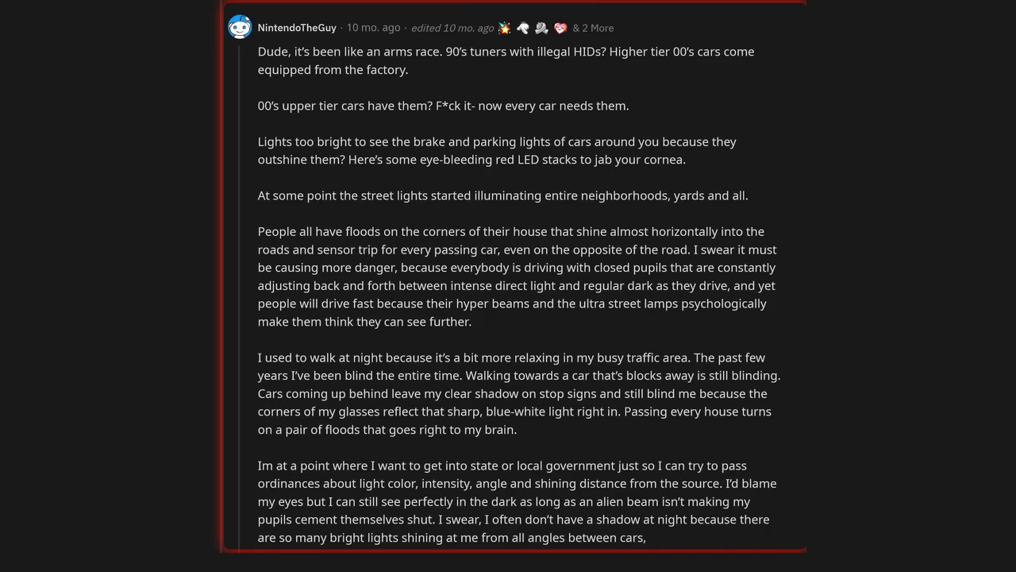
scroll(down, 3)
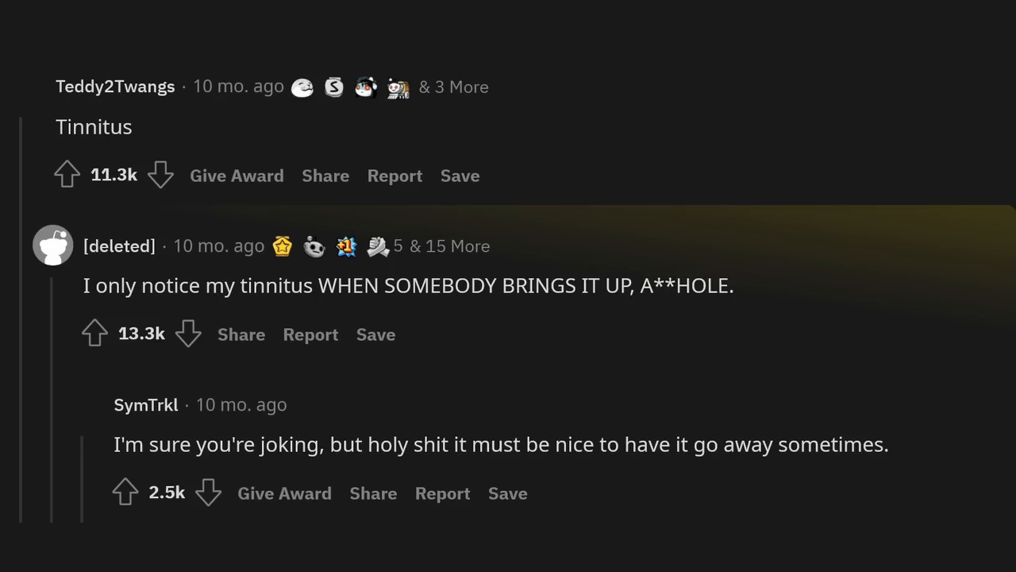
scroll(down, 3)
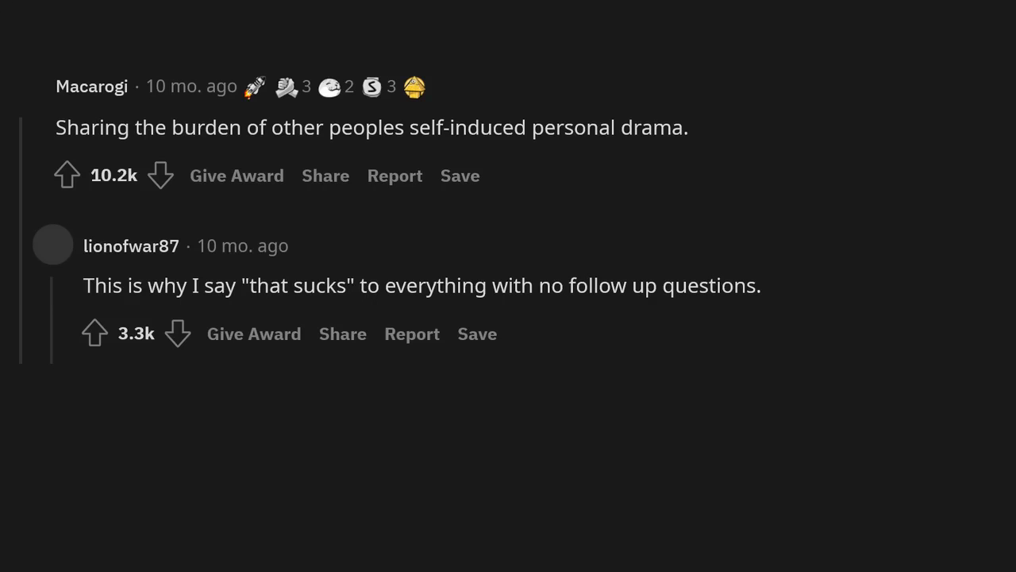
scroll(down, 3)
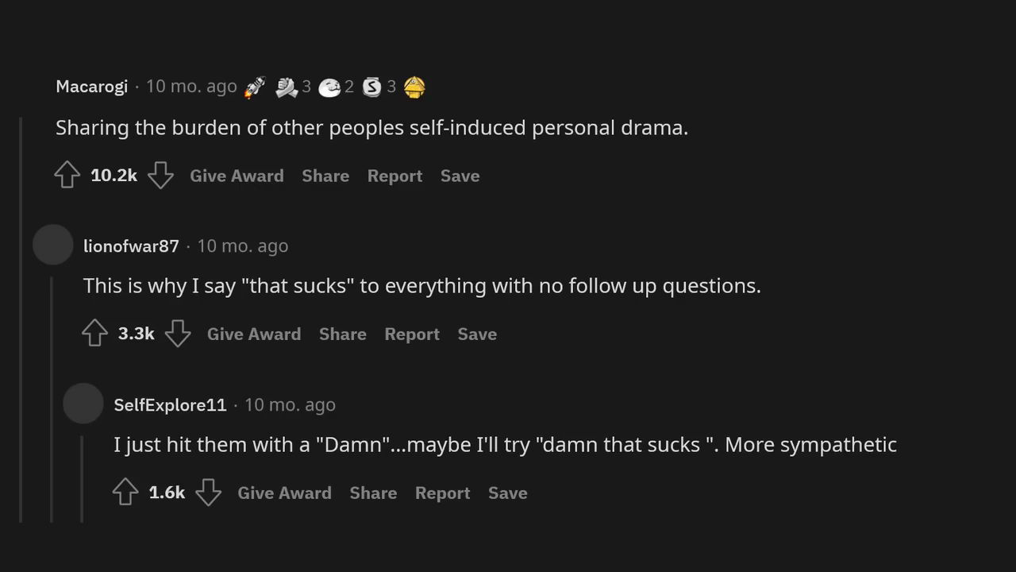
scroll(down, 3)
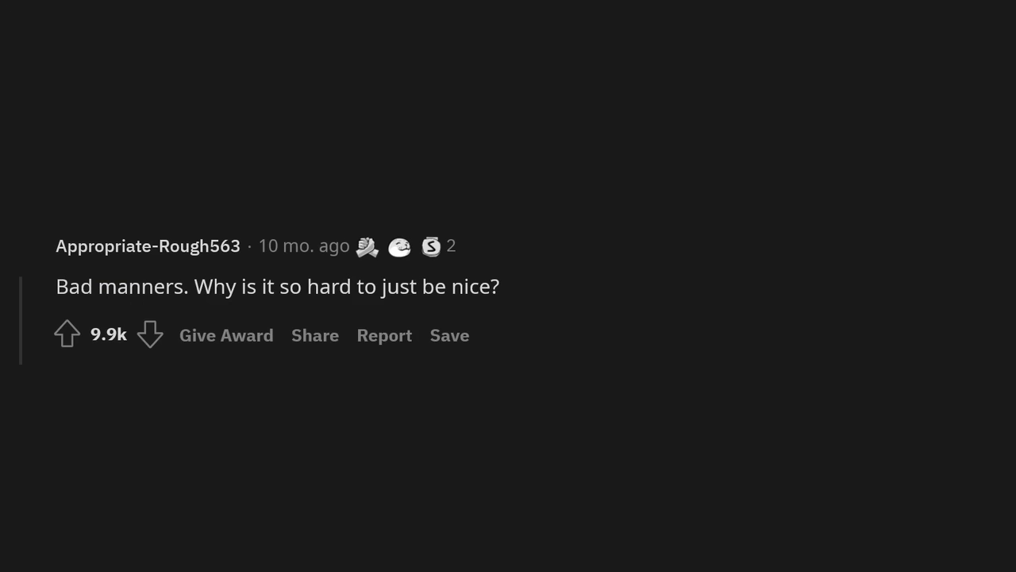
scroll(up, 3)
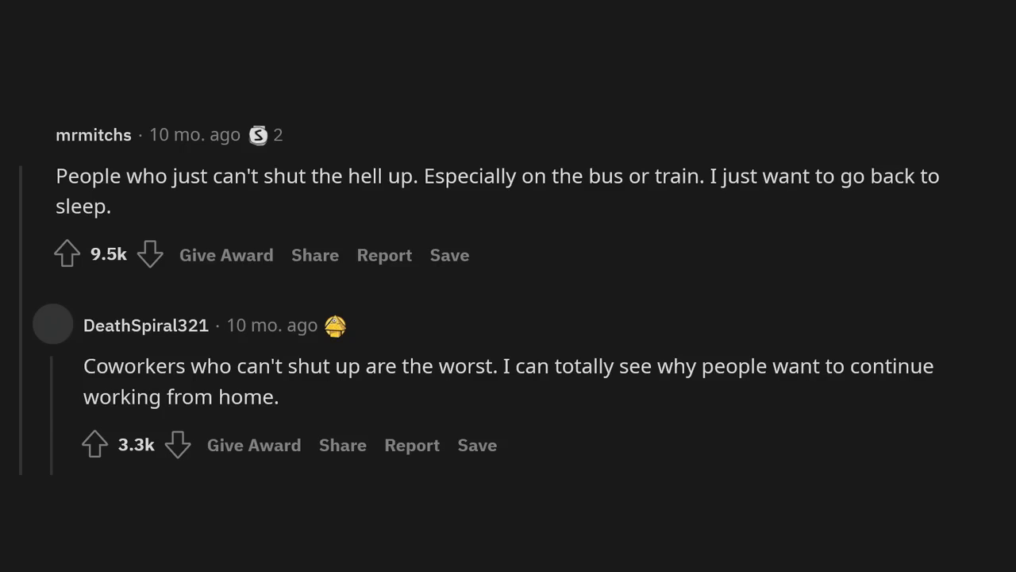
scroll(down, 3)
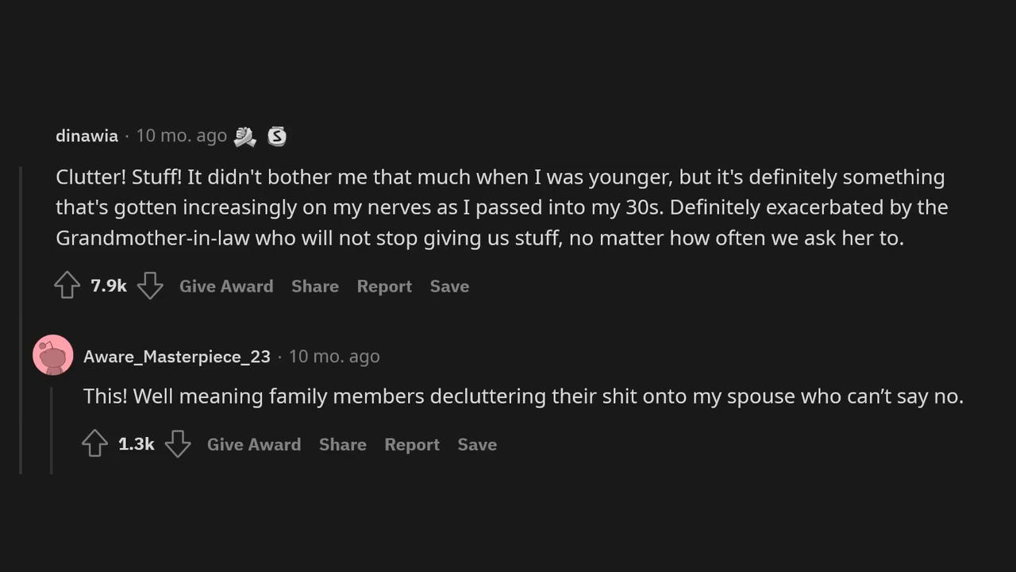
scroll(down, 3)
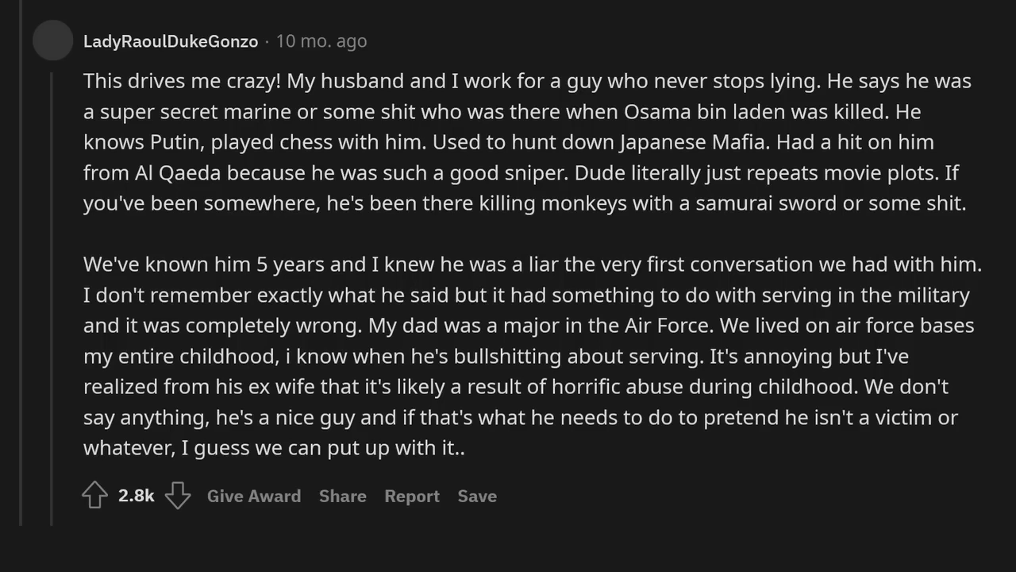
scroll(down, 3)
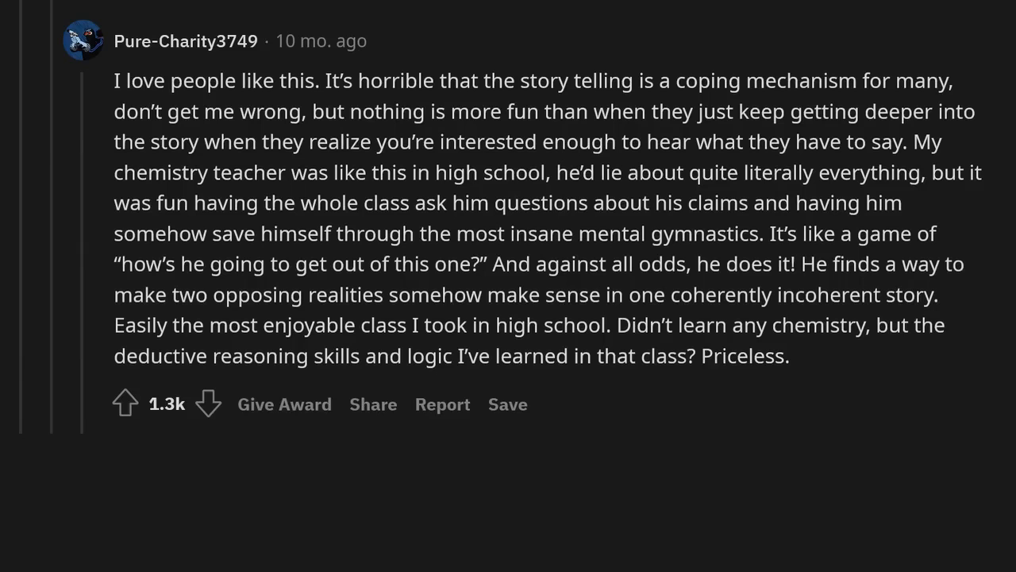
scroll(down, 3)
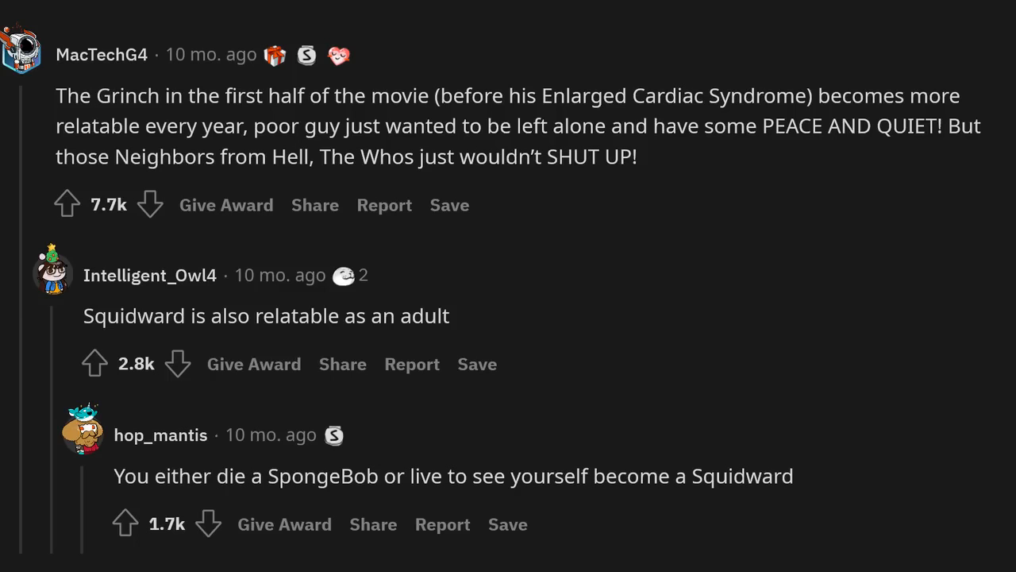
scroll(down, 3)
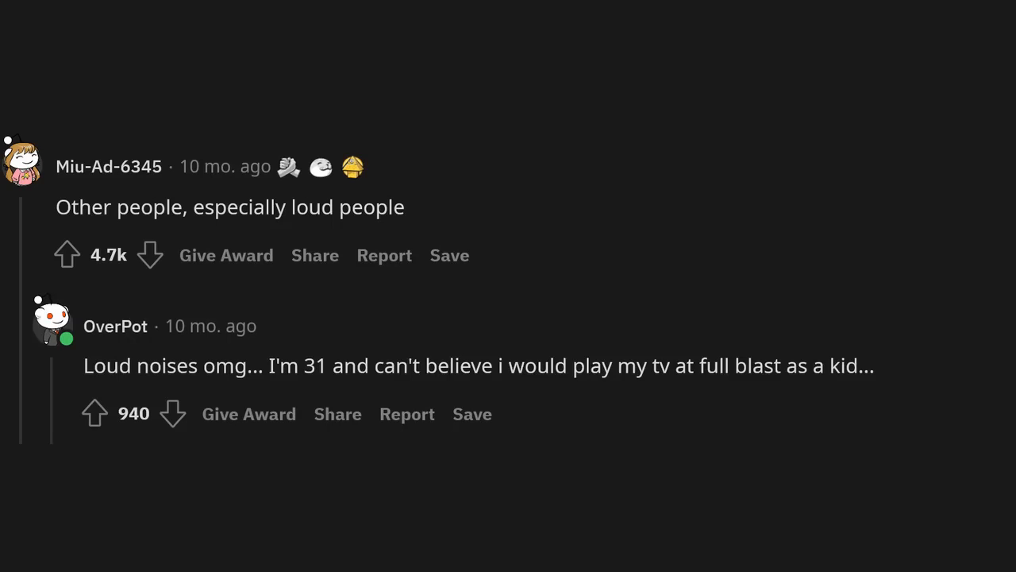
scroll(down, 3)
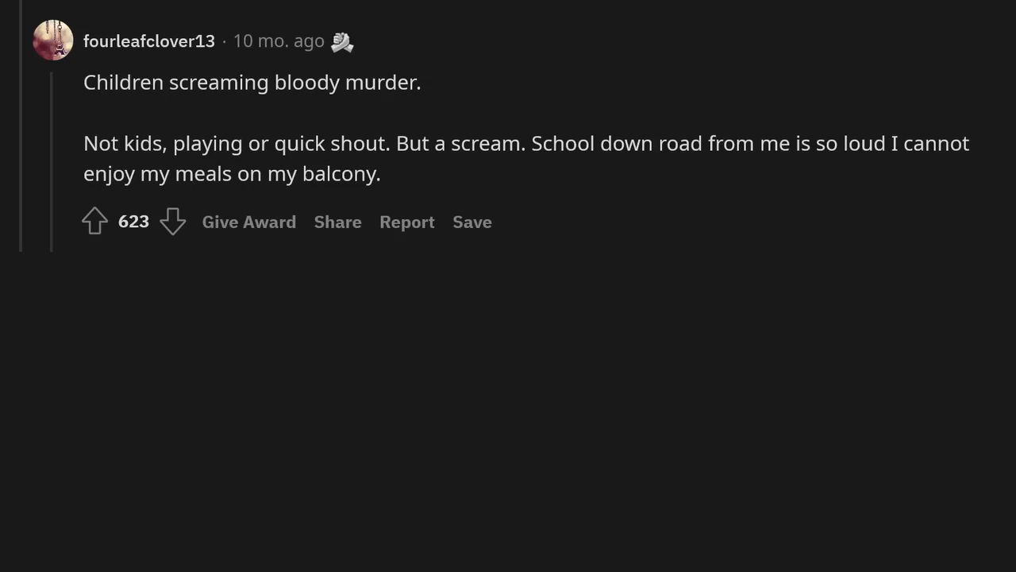
scroll(up, 3)
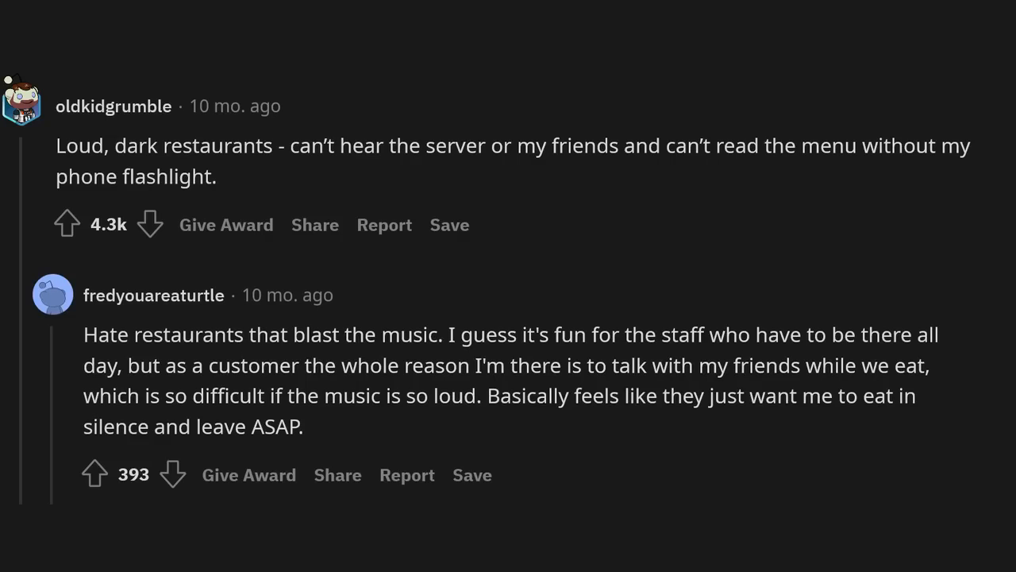
scroll(down, 3)
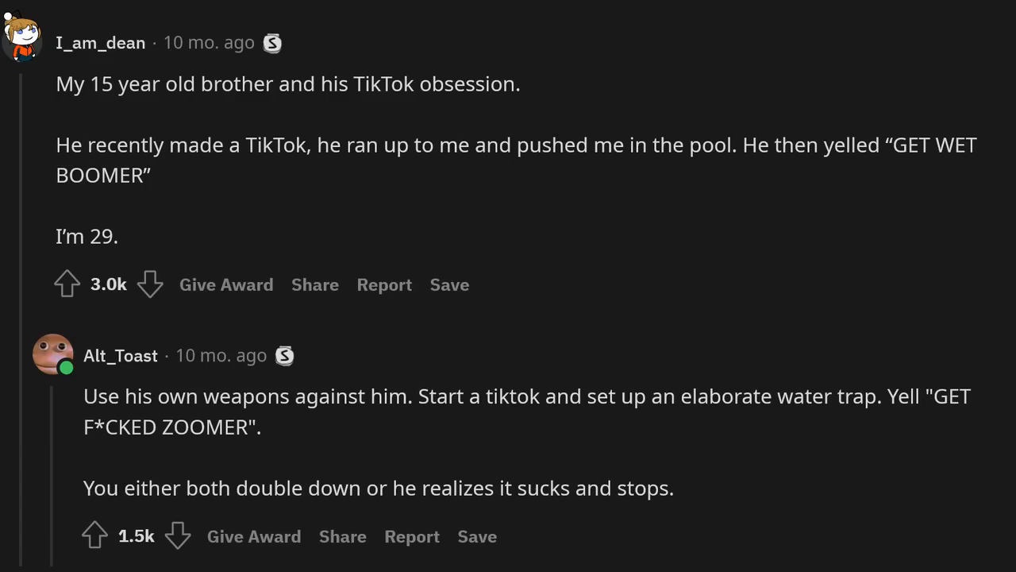
scroll(down, 3)
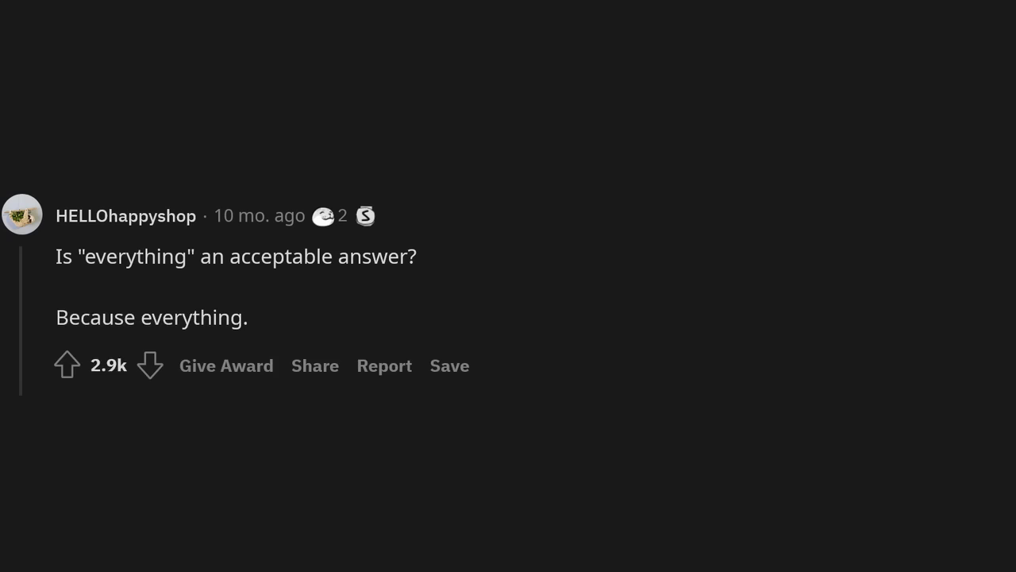
scroll(down, 3)
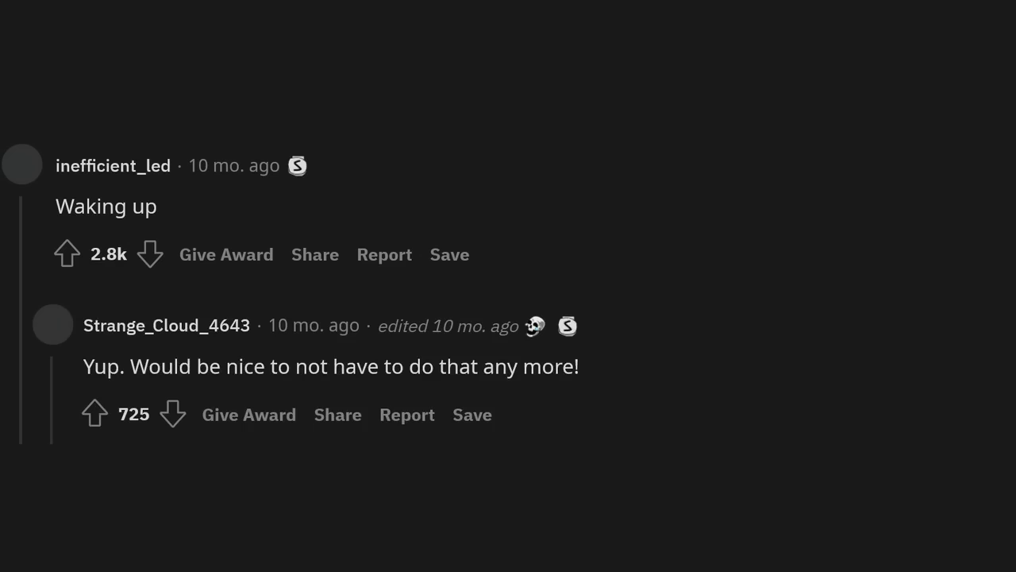
scroll(down, 3)
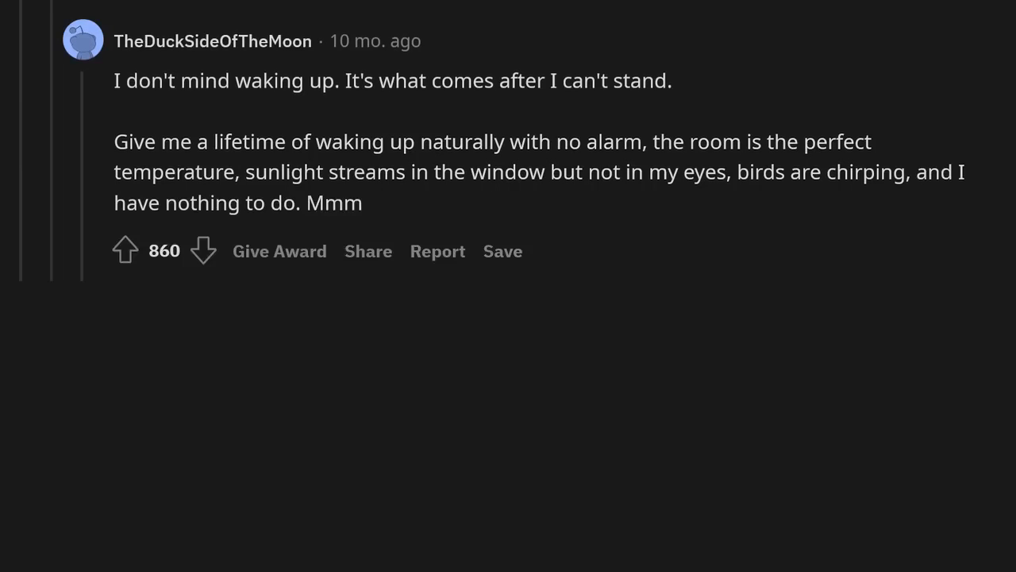
scroll(down, 3)
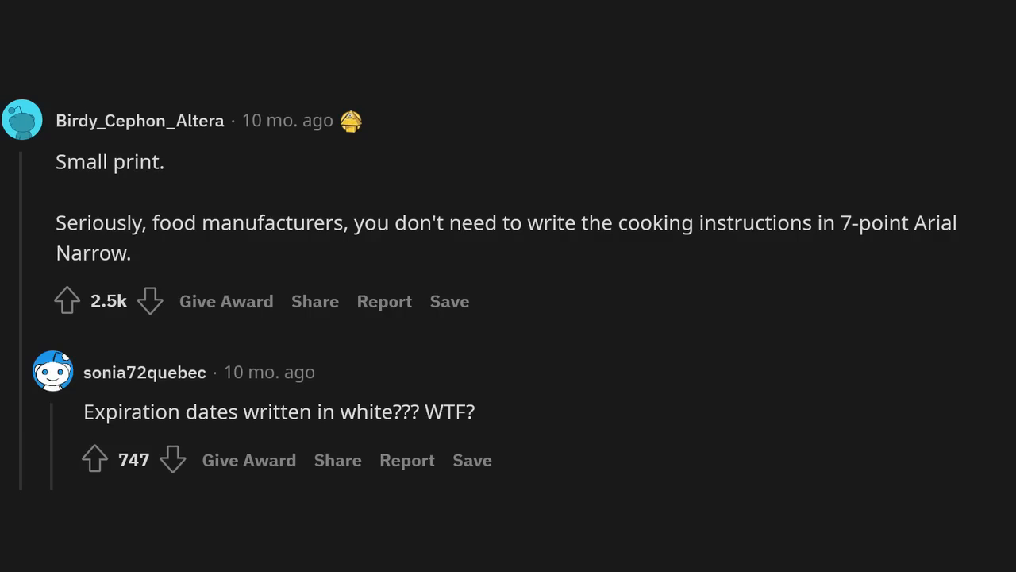
scroll(down, 3)
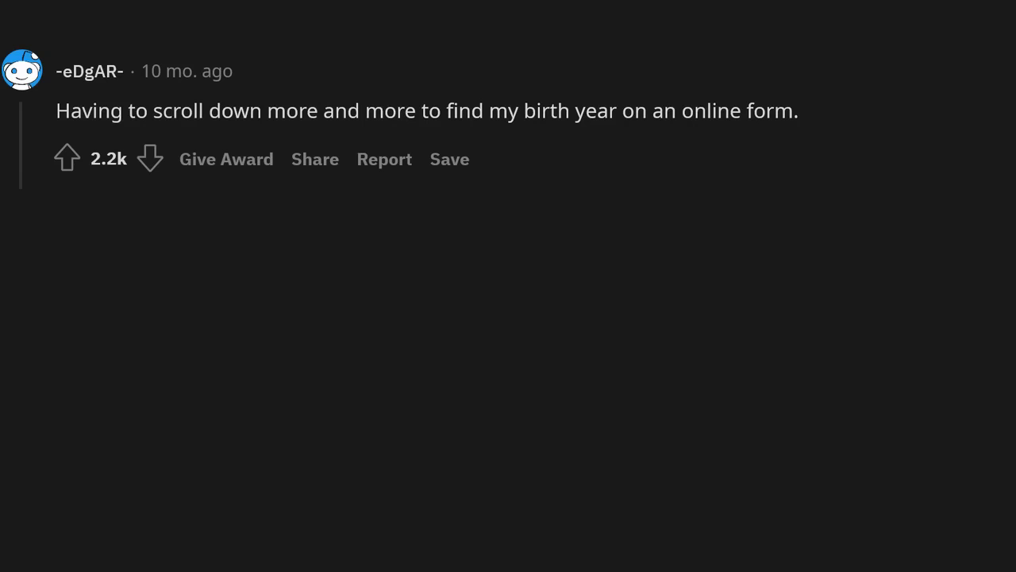
scroll(down, 3)
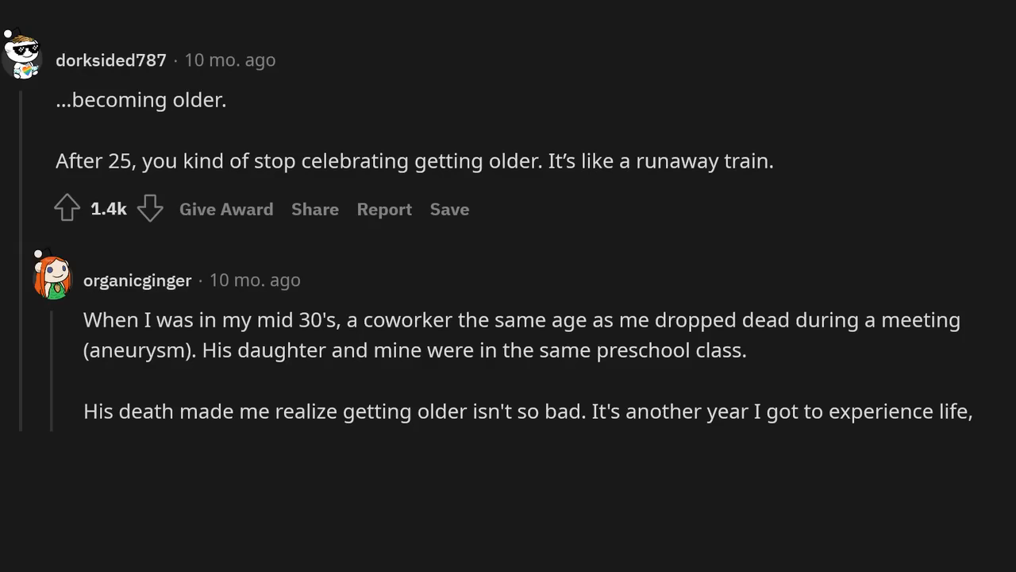
scroll(down, 3)
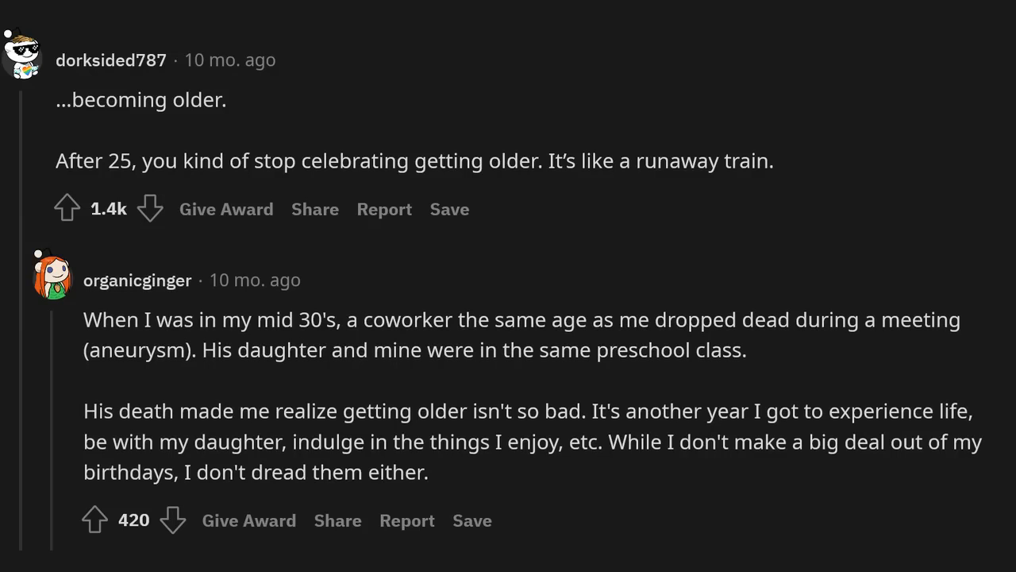
scroll(down, 3)
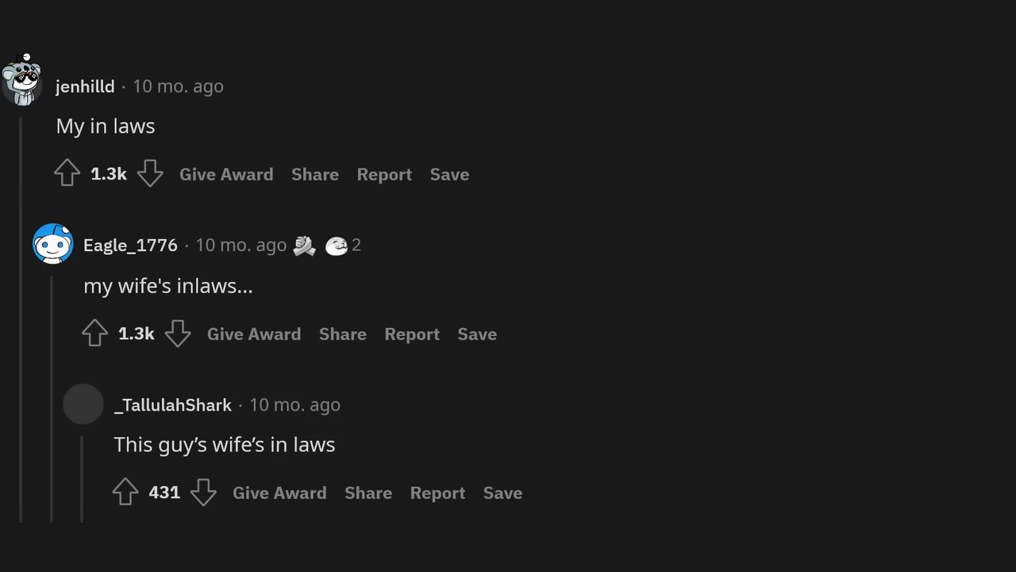
scroll(down, 3)
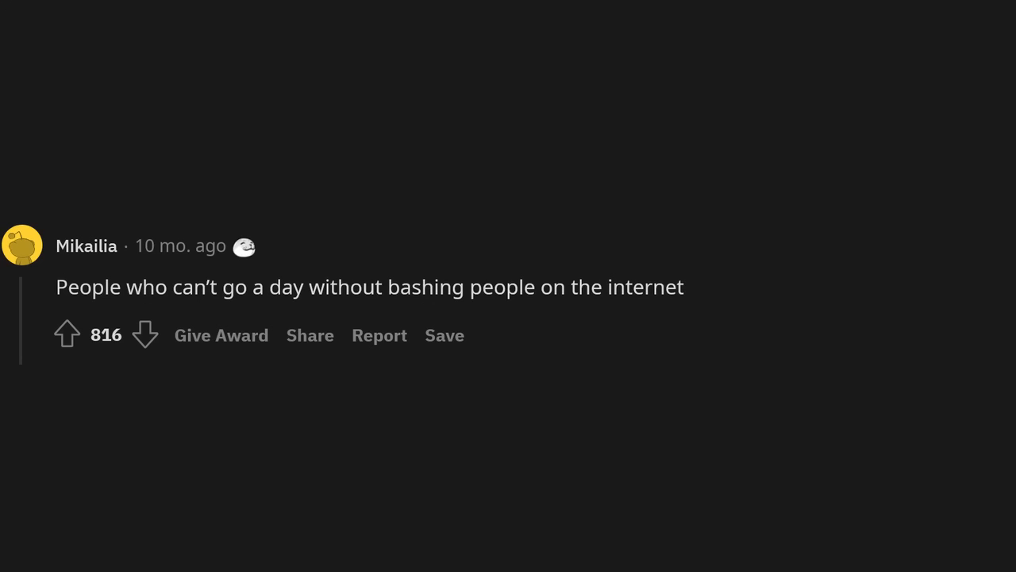
scroll(up, 3)
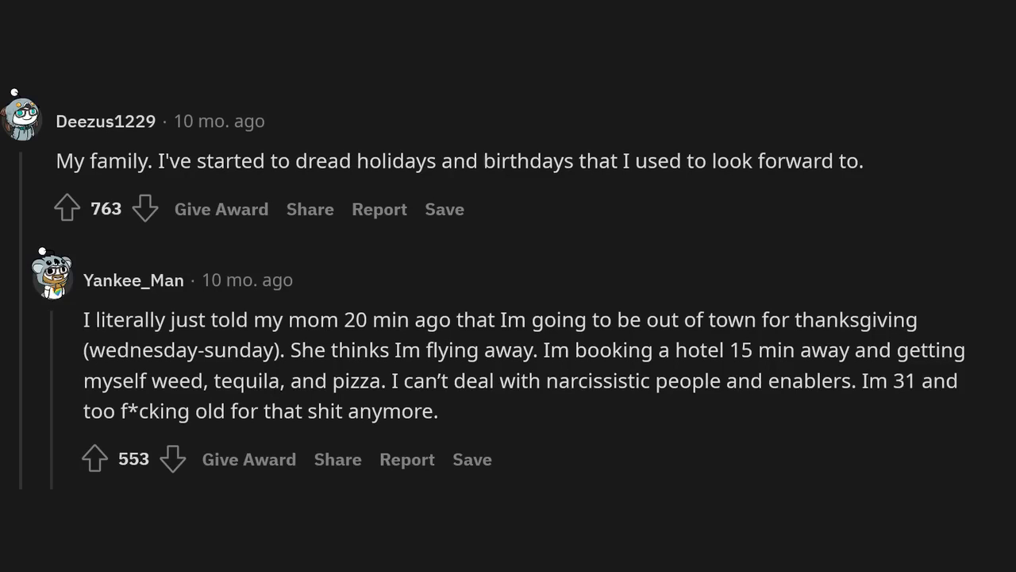
scroll(down, 3)
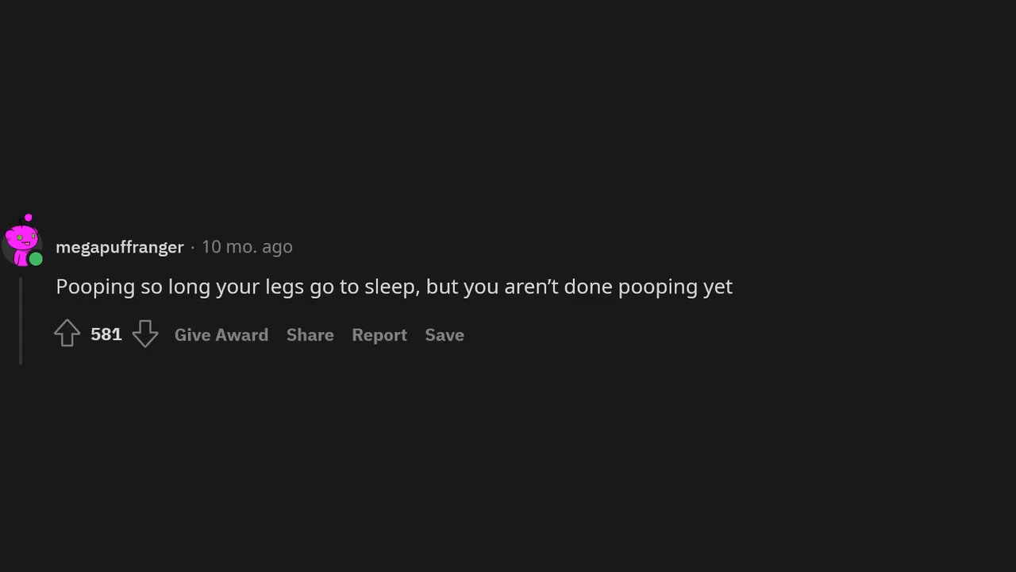